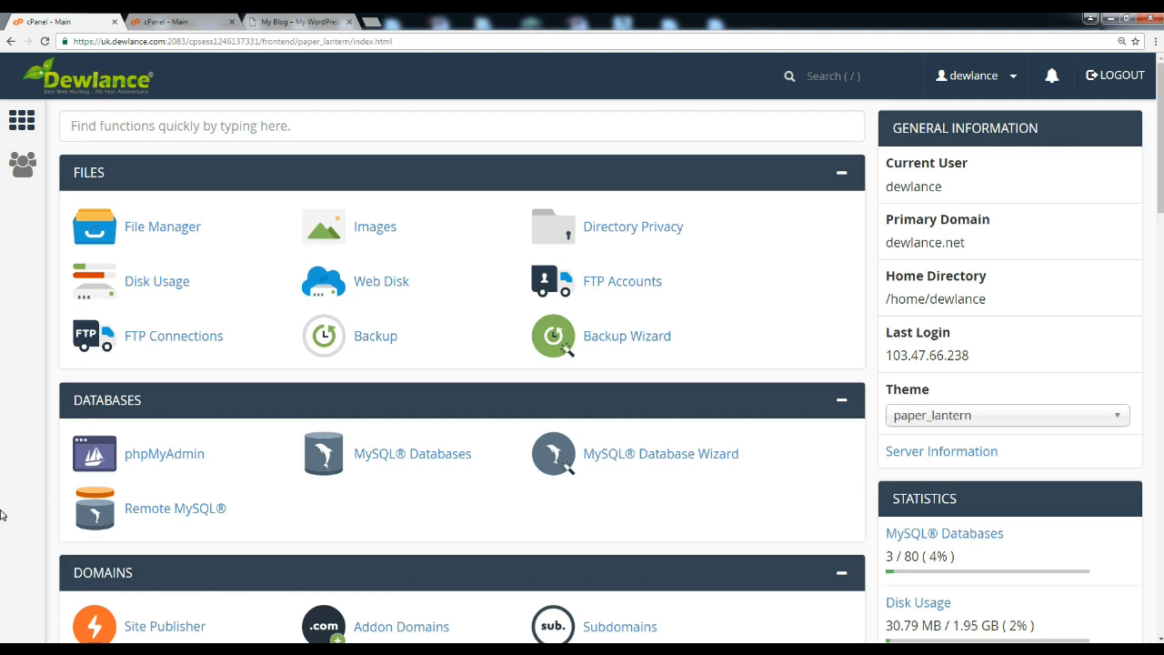
pyautogui.moveTo(113, 317)
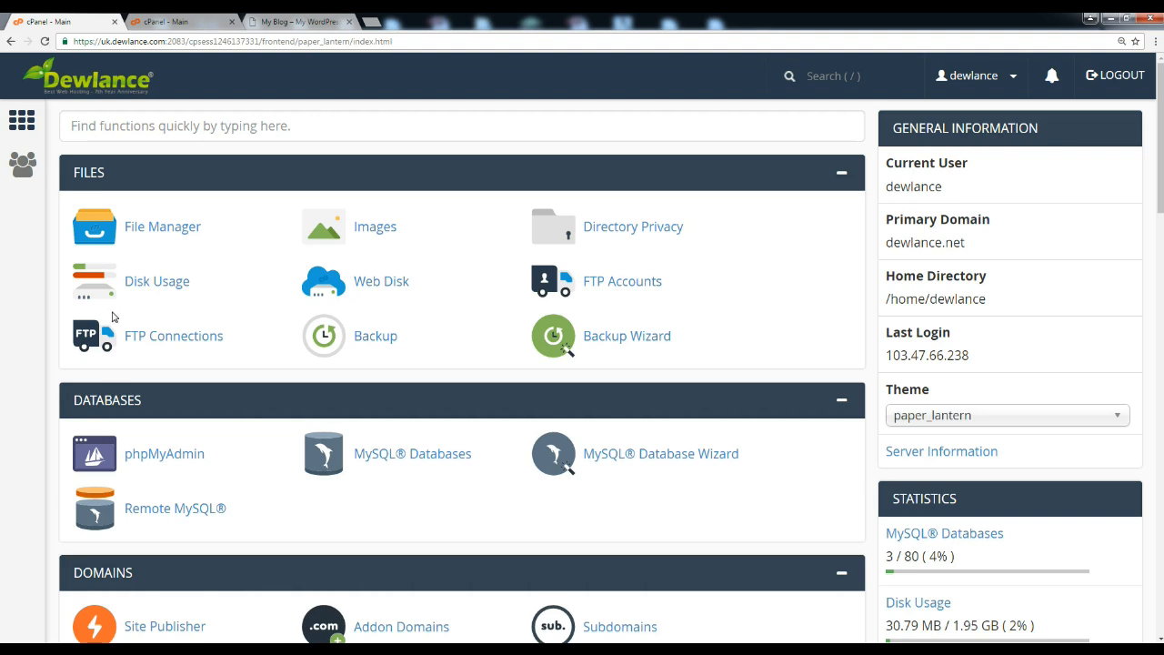
pyautogui.moveTo(164, 234)
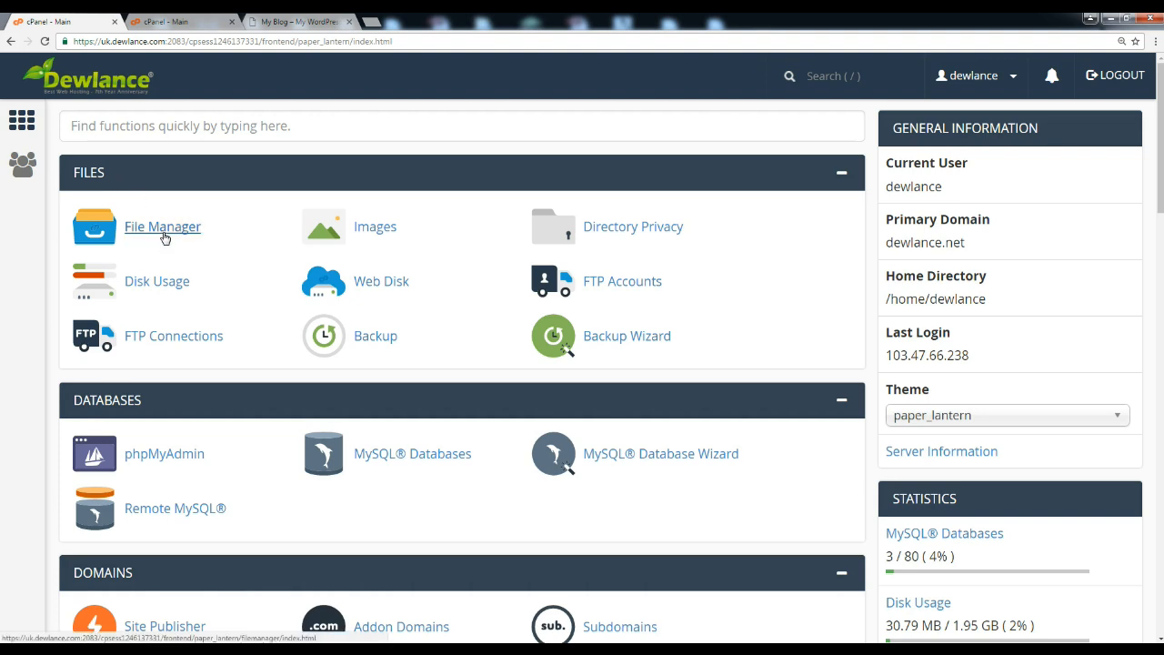
# Open File Manager and drill down through public_html and wp into wp-admin.
pyautogui.click(162, 227)
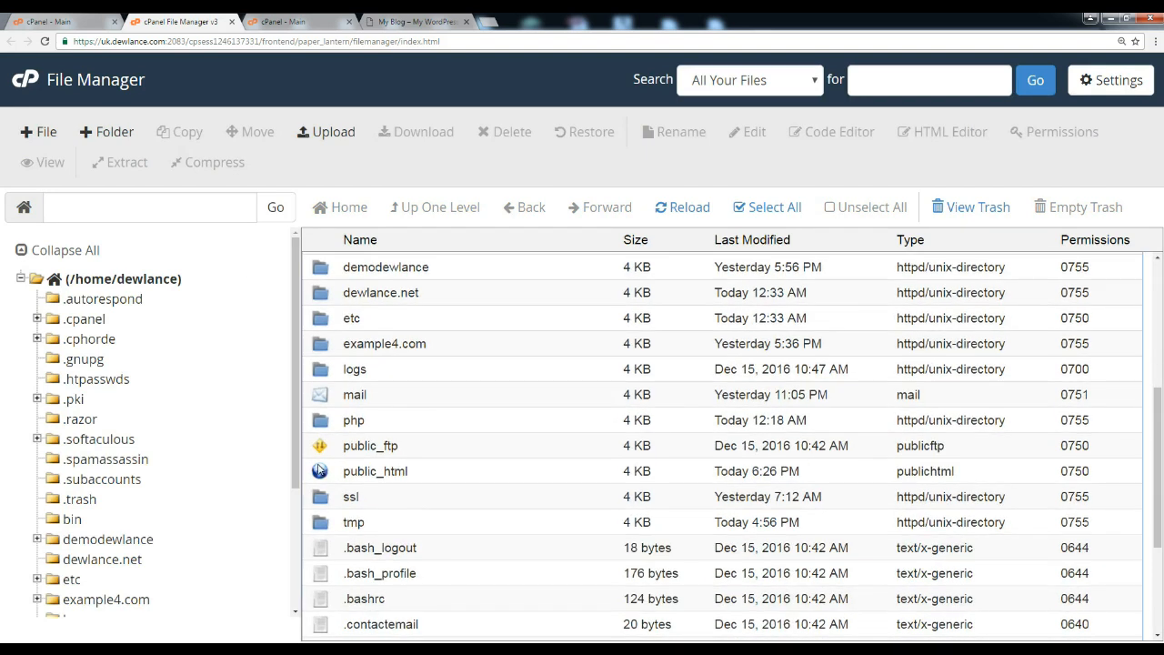
pyautogui.doubleClick(375, 471)
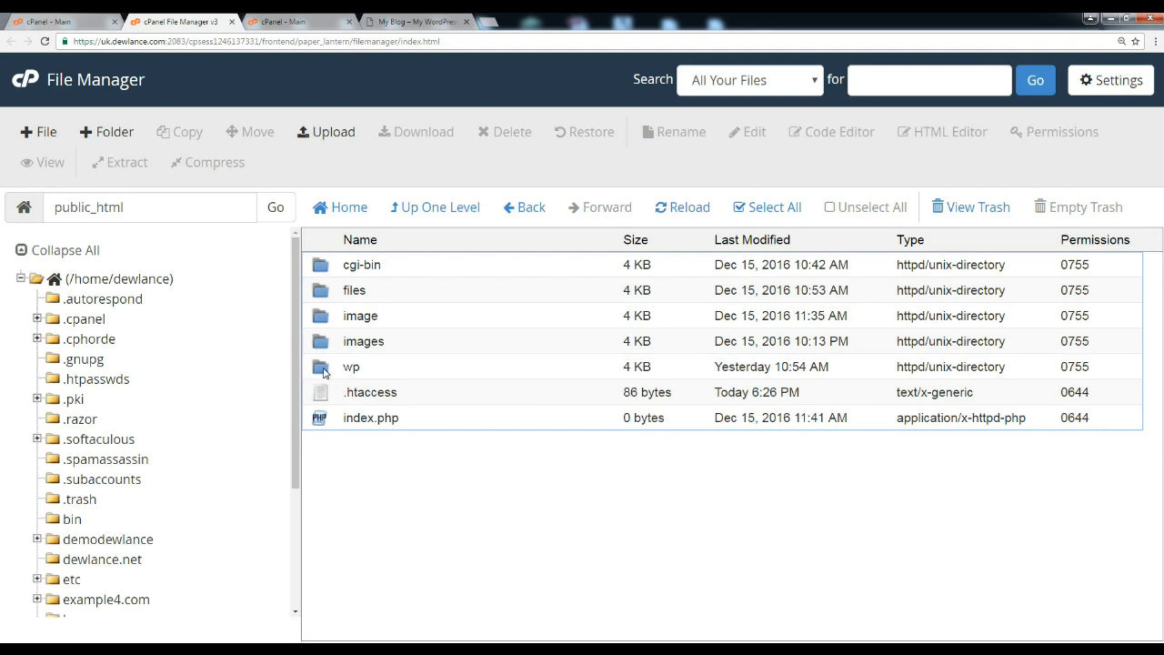
pyautogui.doubleClick(351, 366)
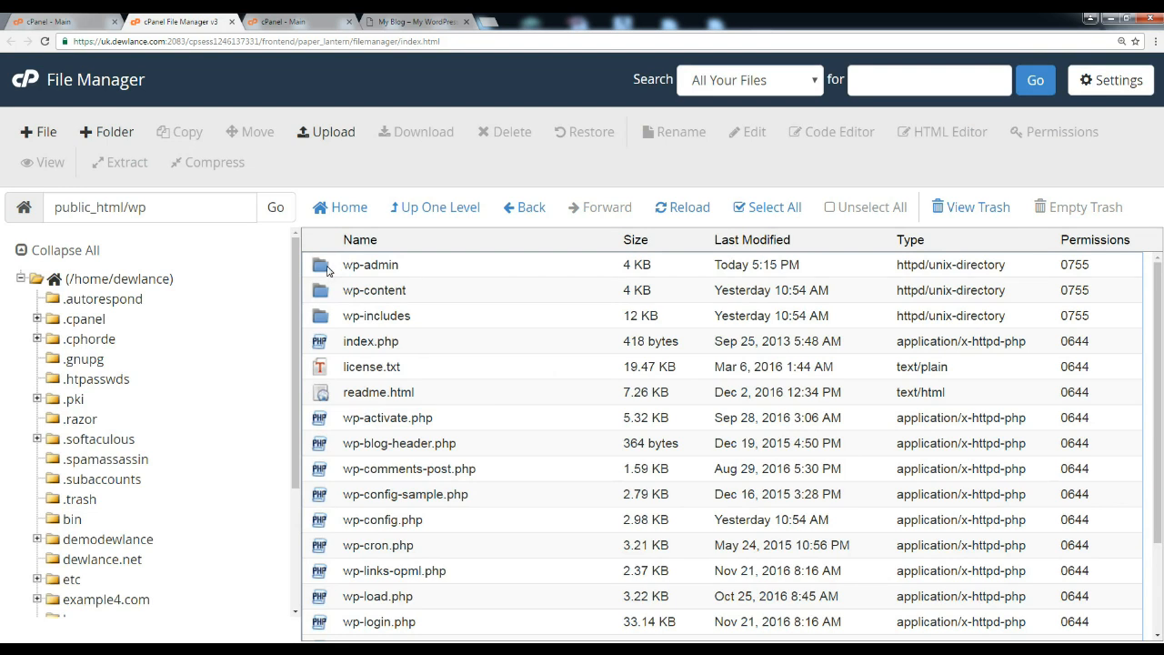
pyautogui.doubleClick(370, 265)
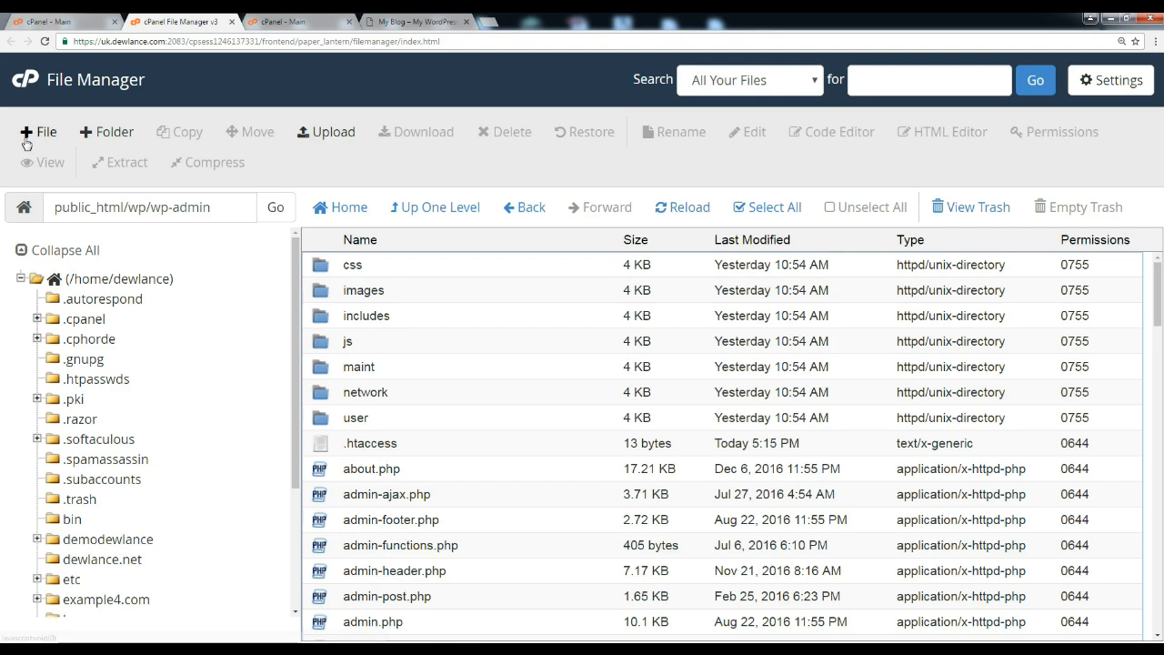
# Start a new file named .htaccess in /public_html/wp/wp-admin.
pyautogui.click(38, 131)
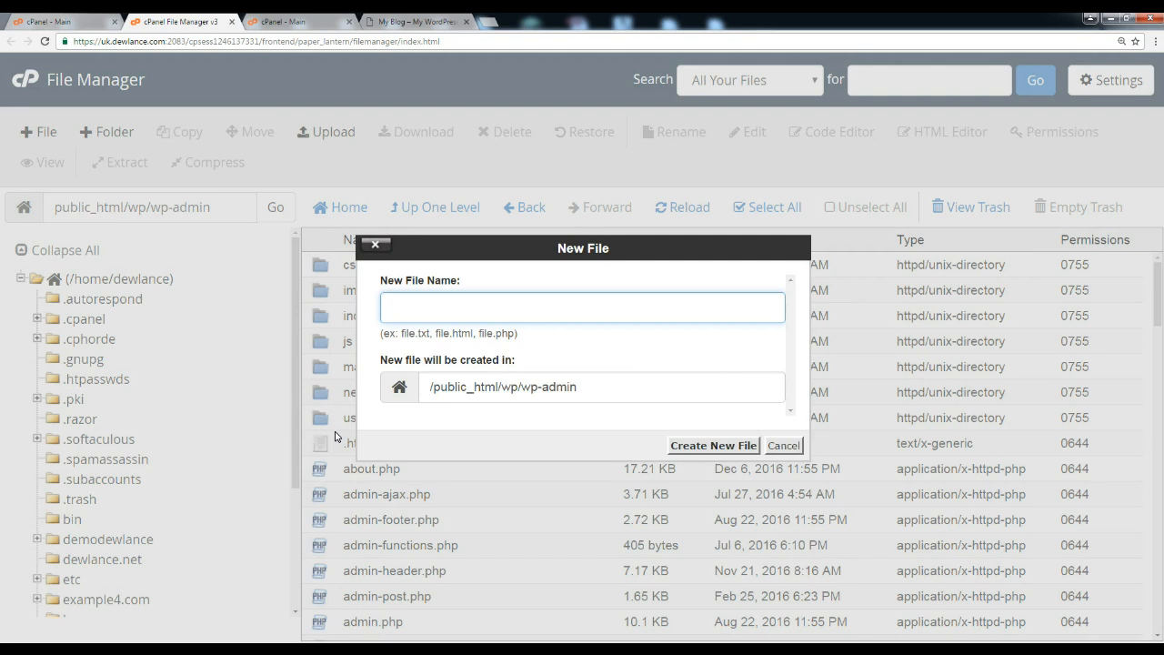
pyautogui.write('.')
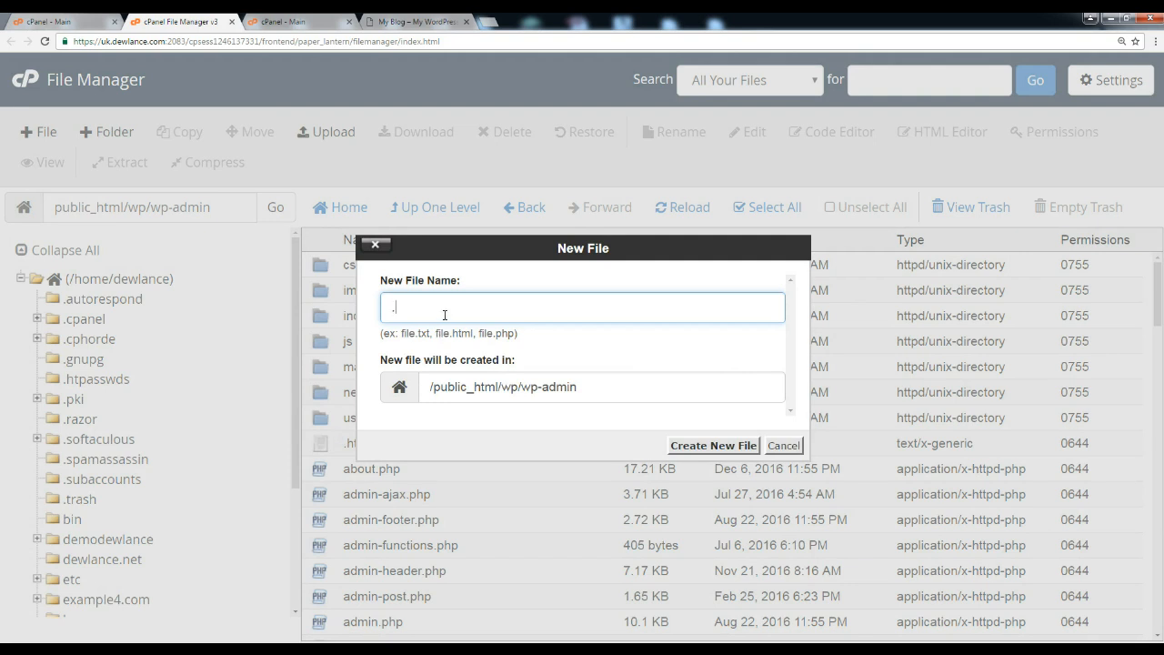
pyautogui.write('htaccess')
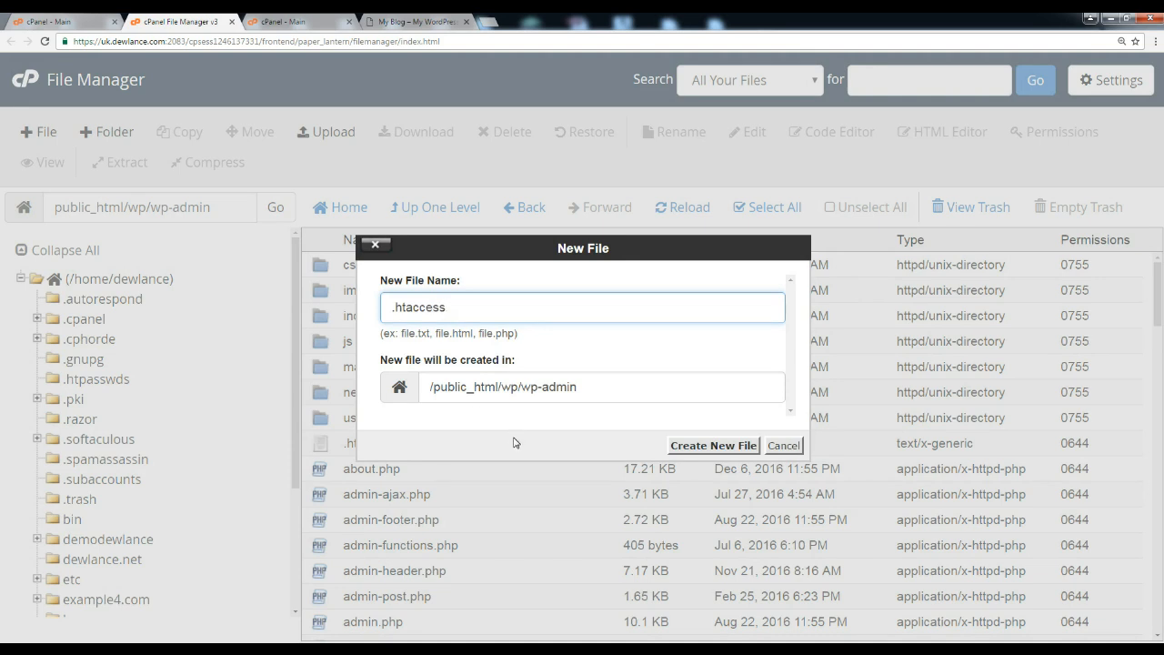
pyautogui.moveTo(785, 445)
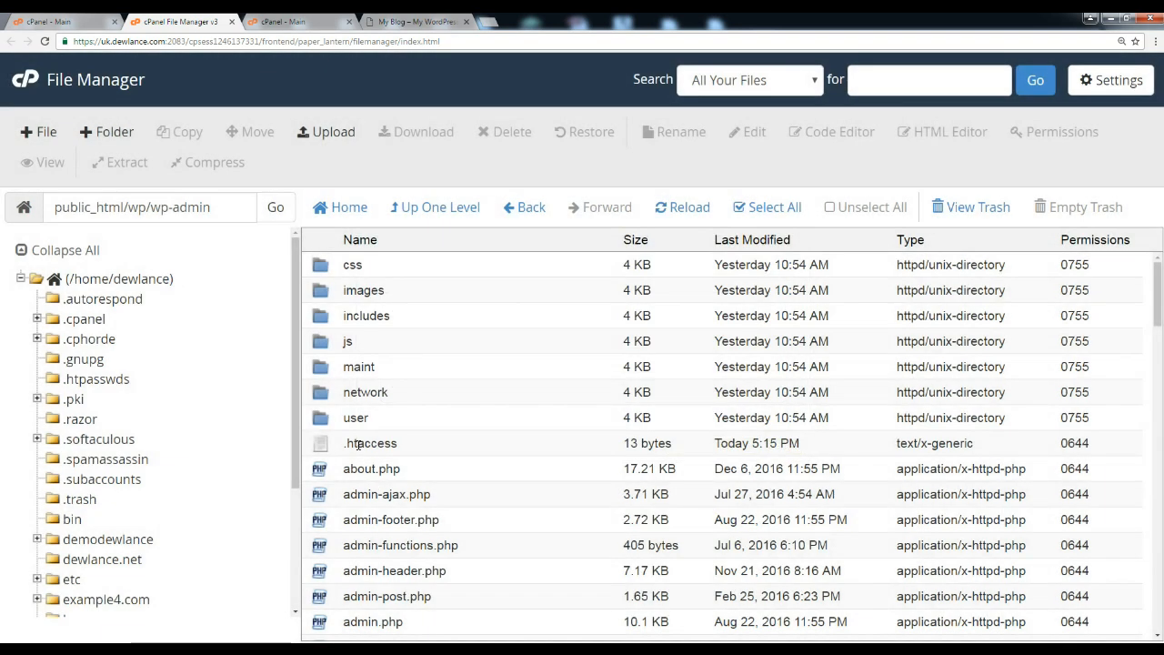
pyautogui.moveTo(361, 443)
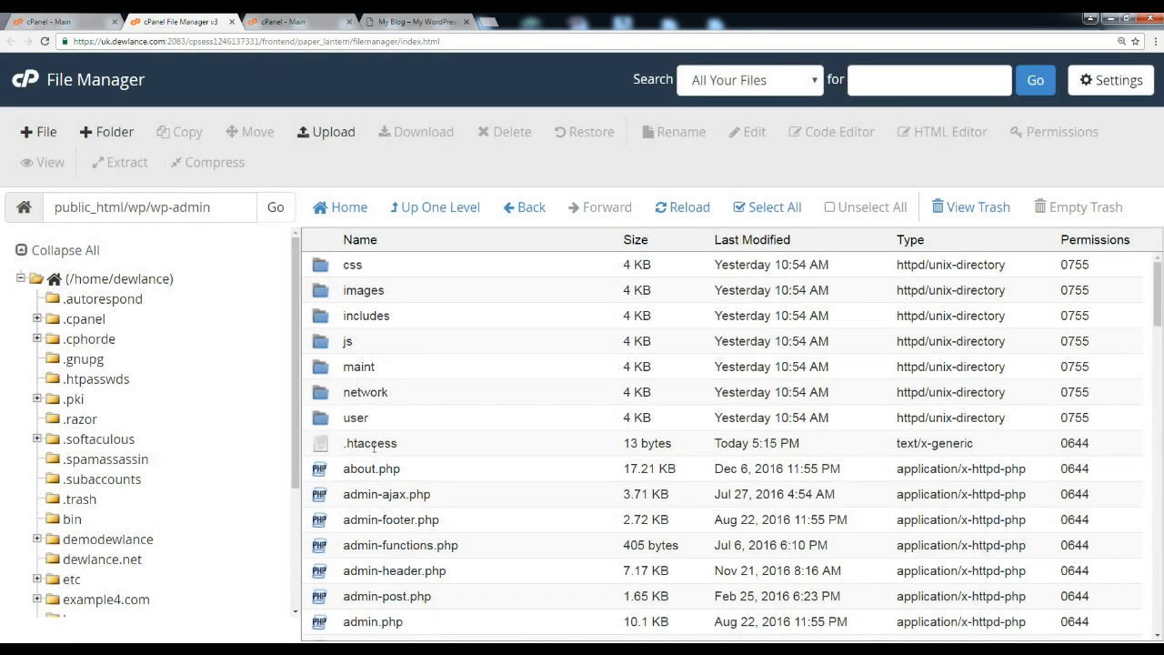
# Open the wp-admin .htaccess file in the Text Editor.
pyautogui.rightClick(369, 443)
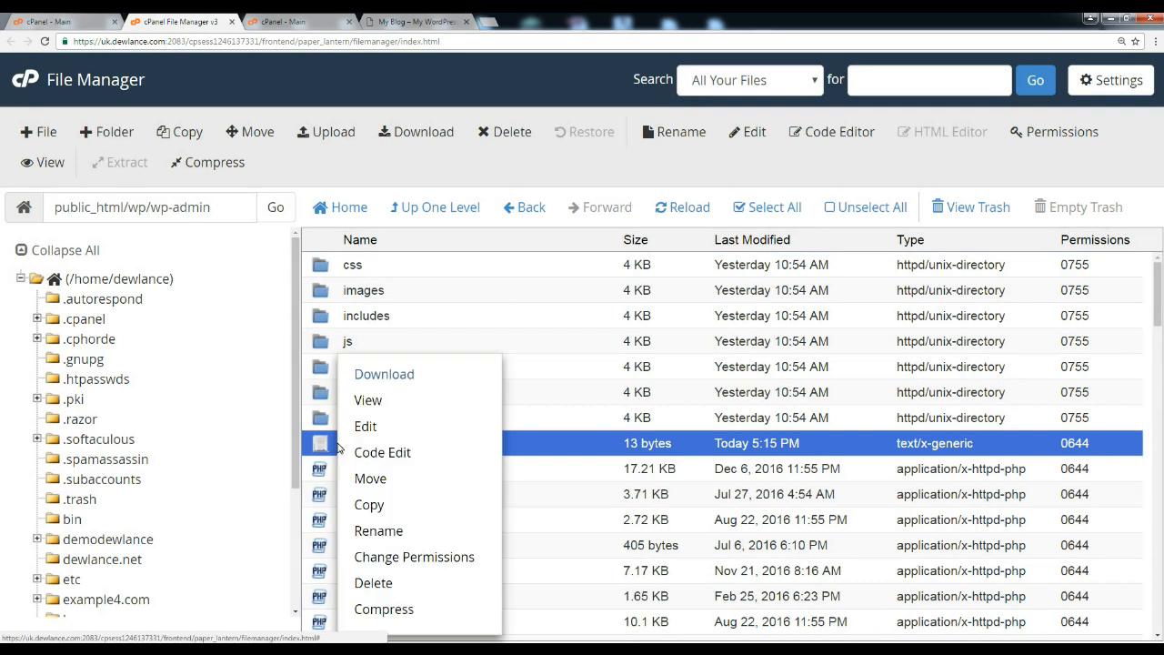
pyautogui.click(382, 452)
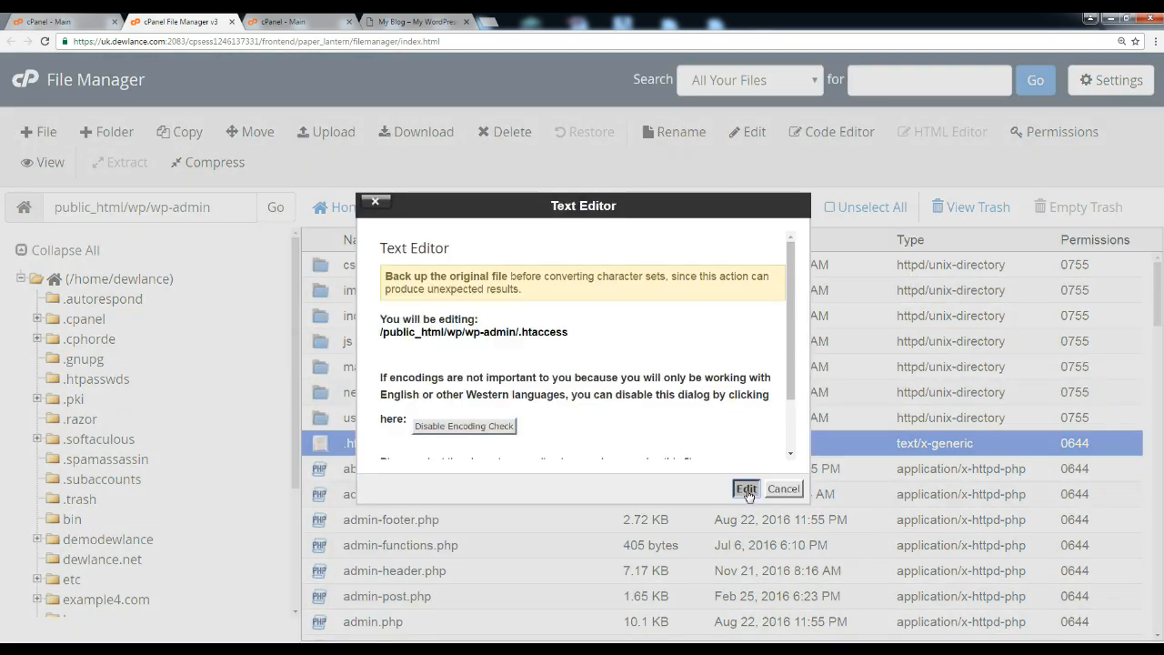
pyautogui.click(745, 488)
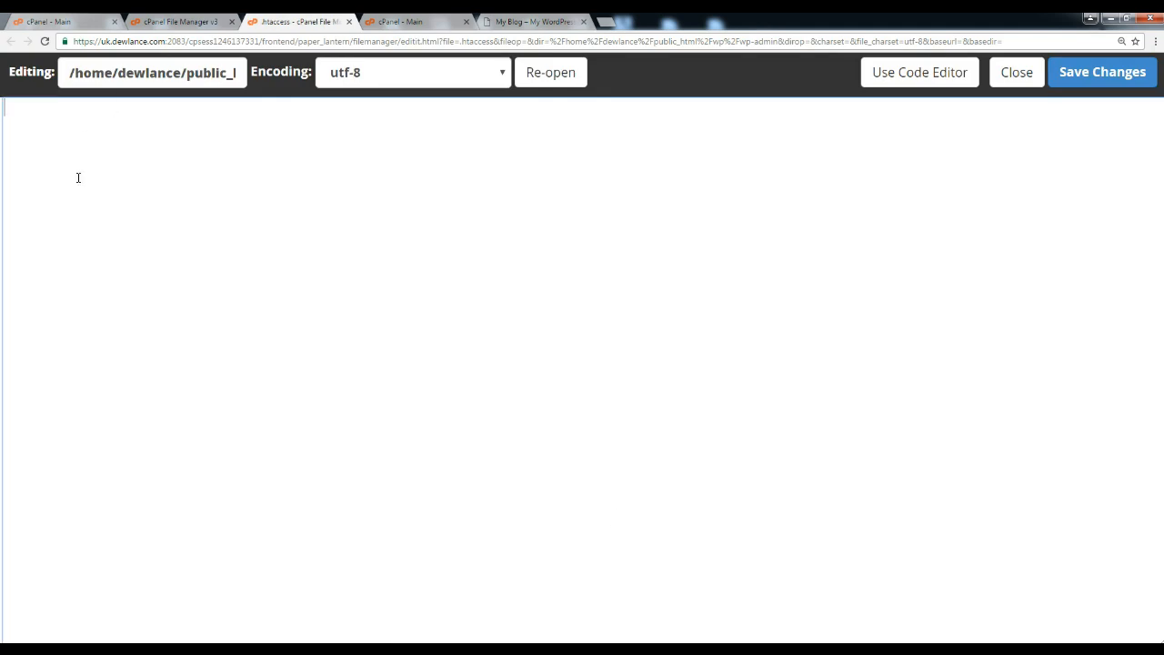
# Type the 'order deny,allow' and 'deny from all' lines.
pyautogui.write('order deny,allow')
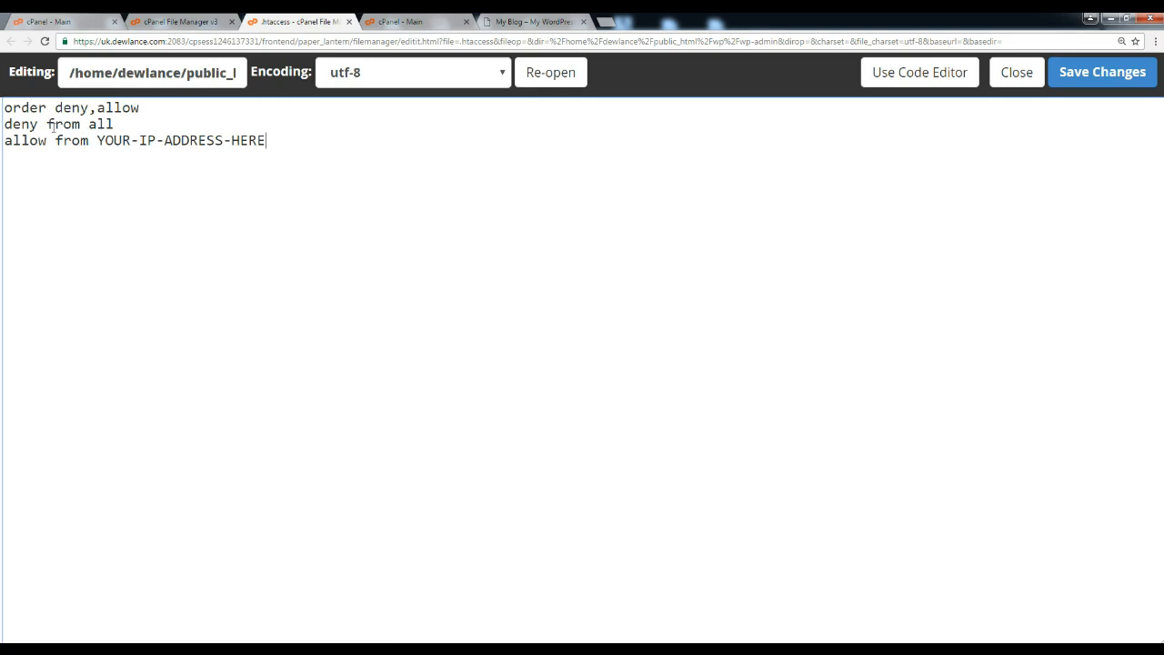
pyautogui.moveTo(421, 189)
pyautogui.write('o')
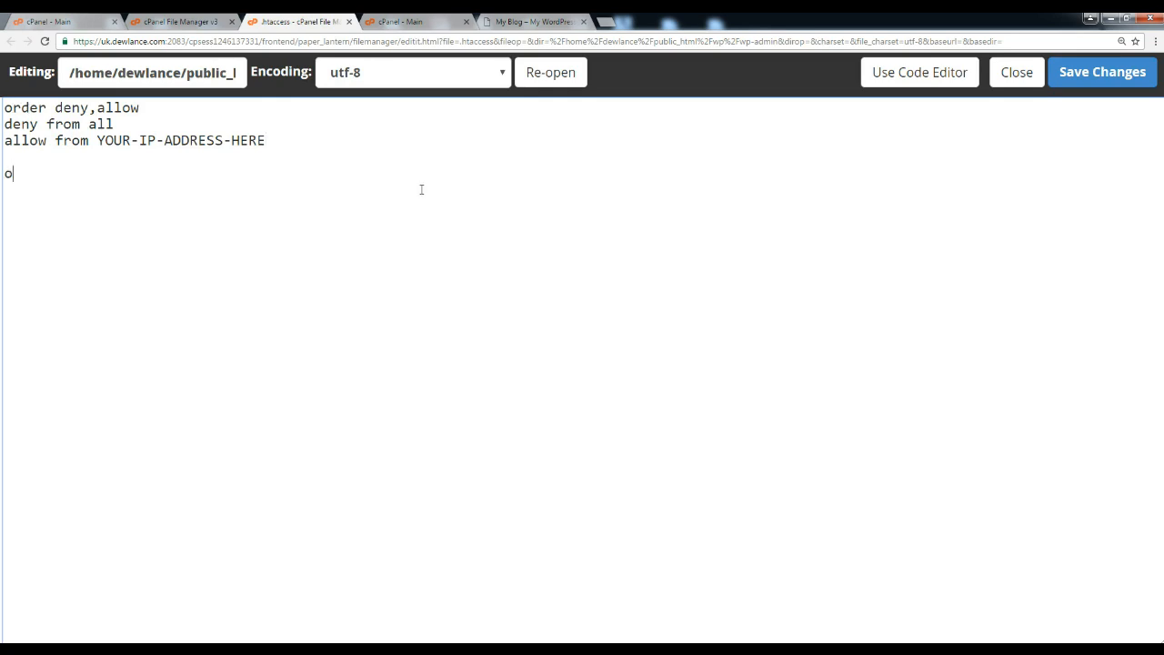
pyautogui.write('rder deny,')
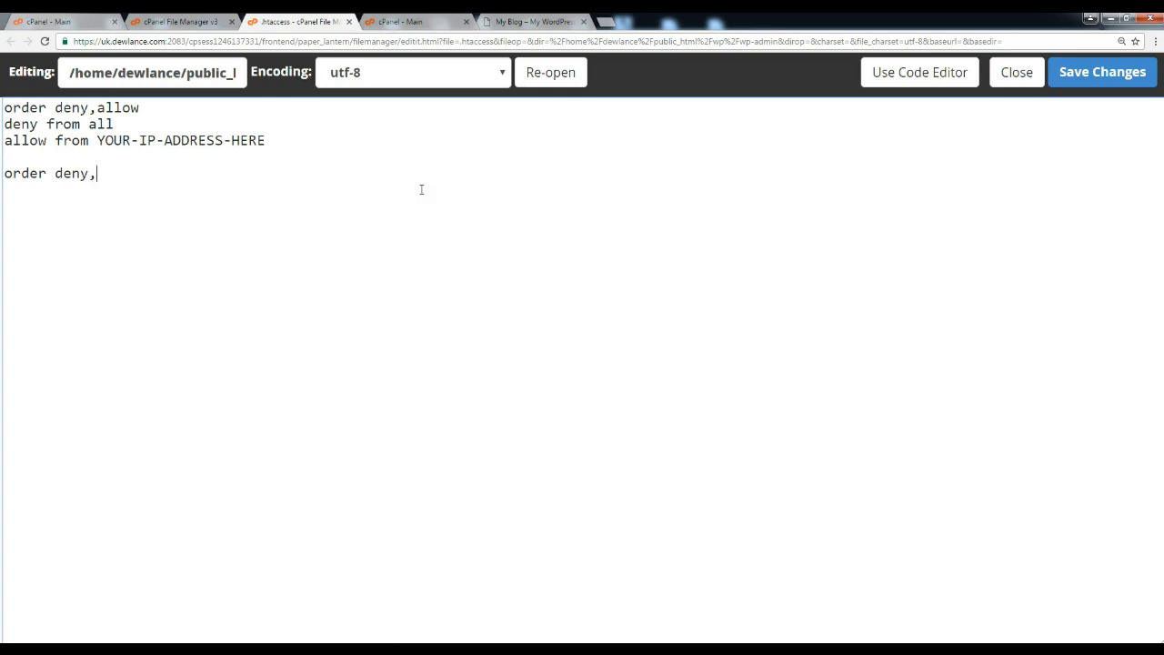
pyautogui.write('allow')
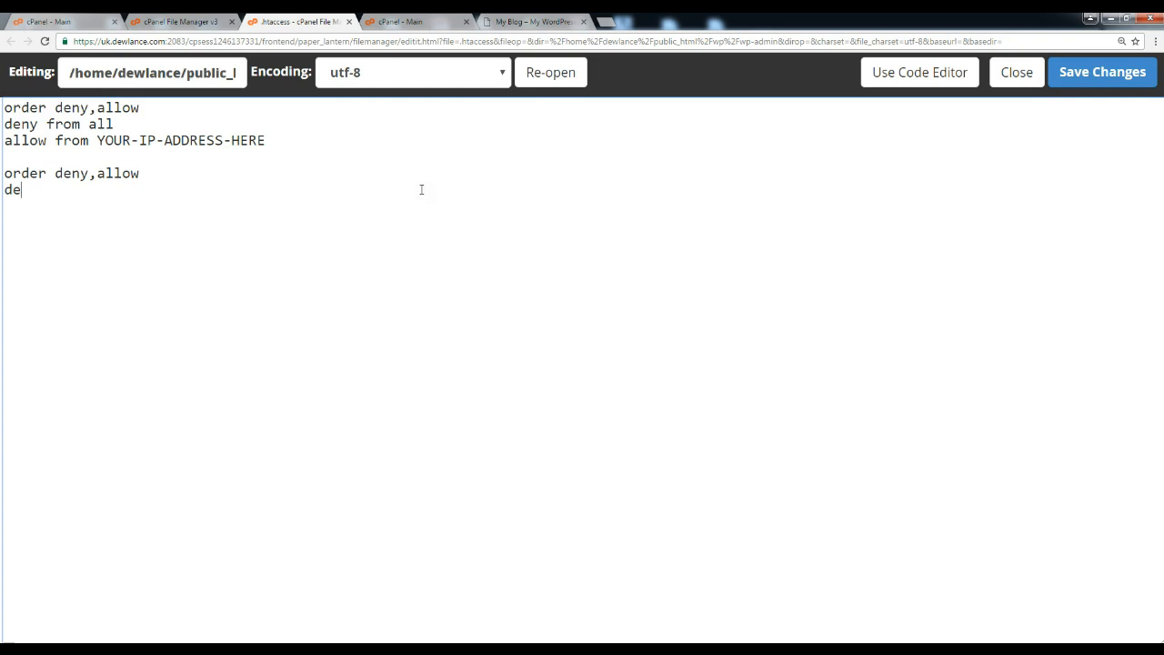
pyautogui.write('ny from all')
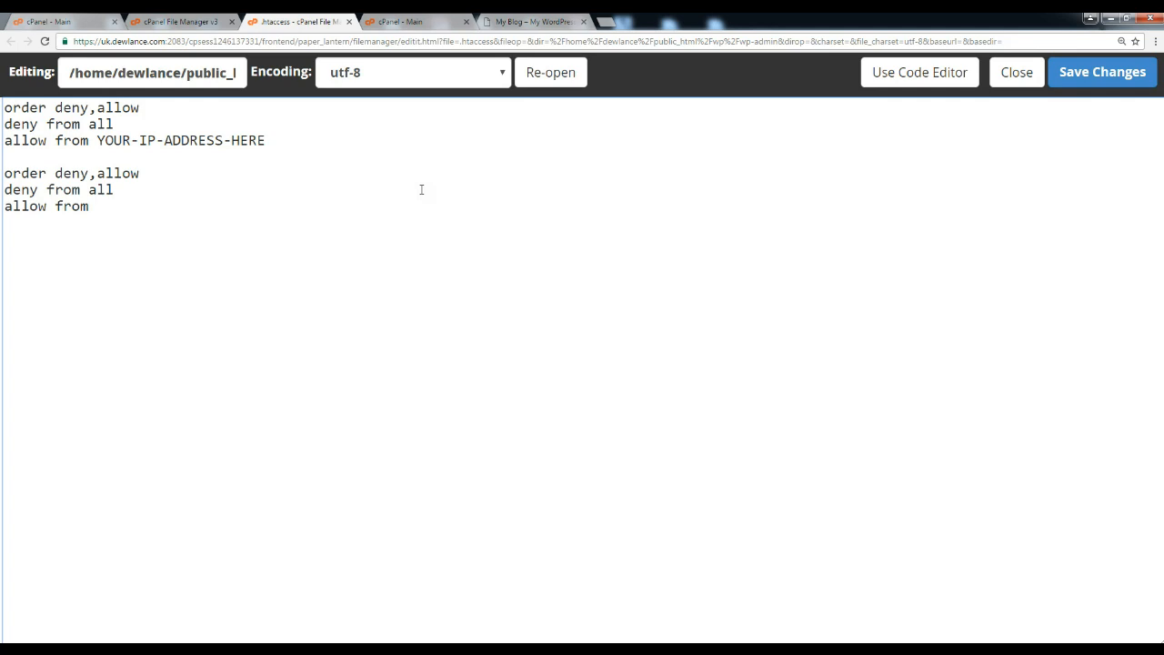
# Add 'allow from' lines for 123.123.45.67 and 123.123.45.68.
pyautogui.click(264, 140)
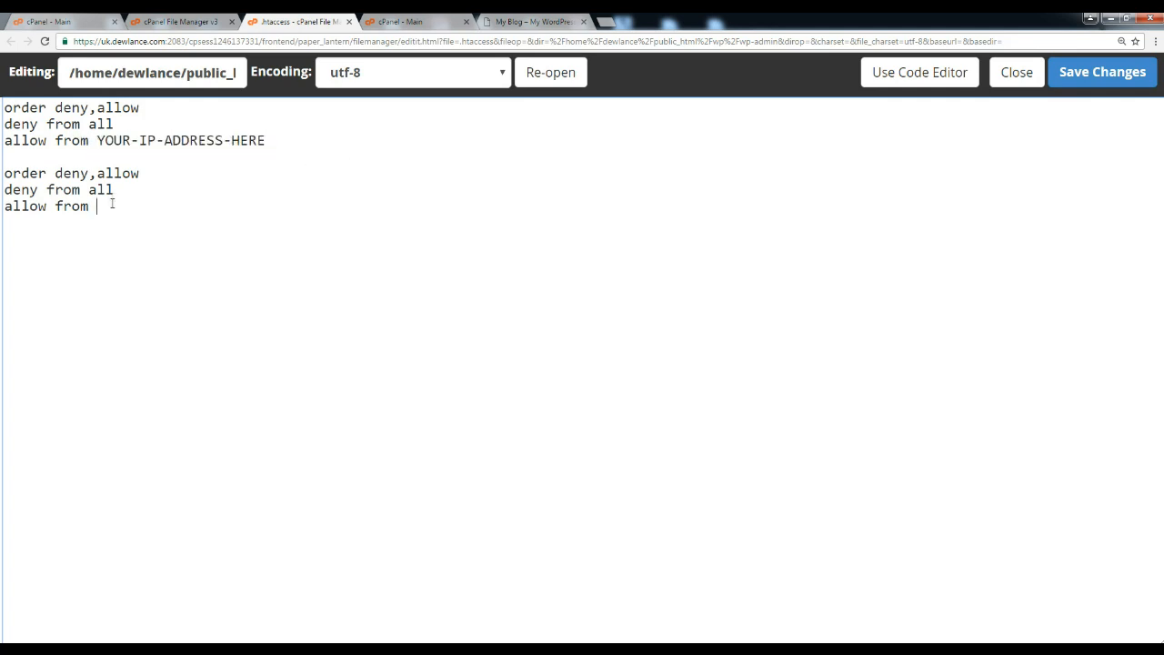
pyautogui.write('123.1')
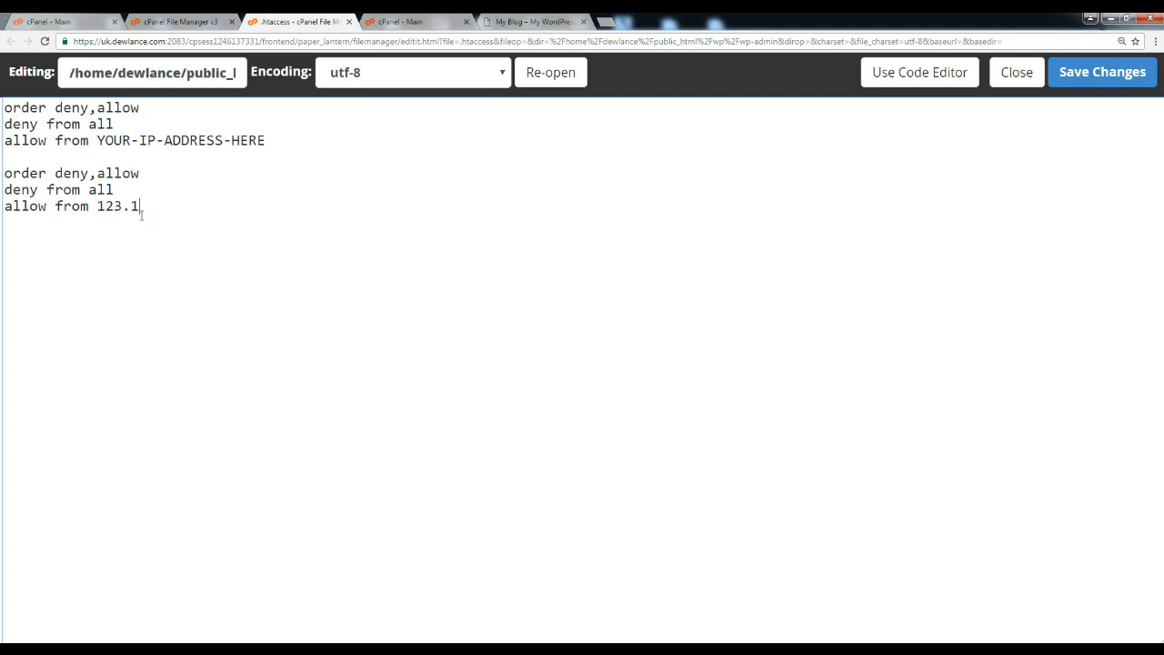
pyautogui.write('23.45')
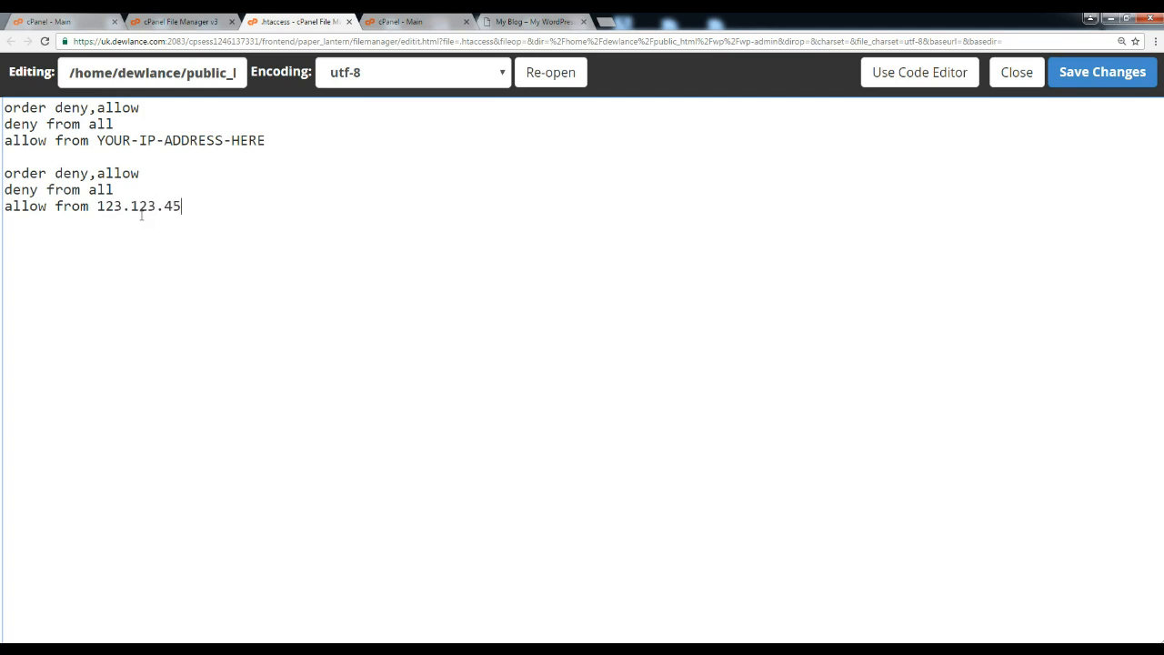
pyautogui.write('.67')
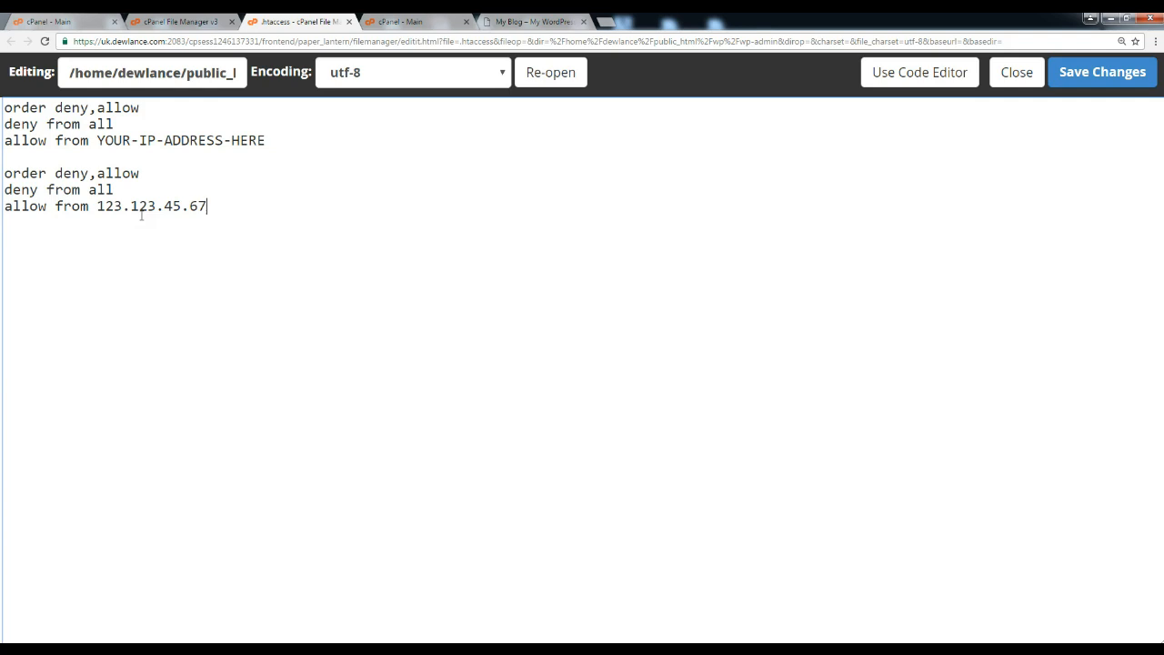
pyautogui.tripleClick(105, 206)
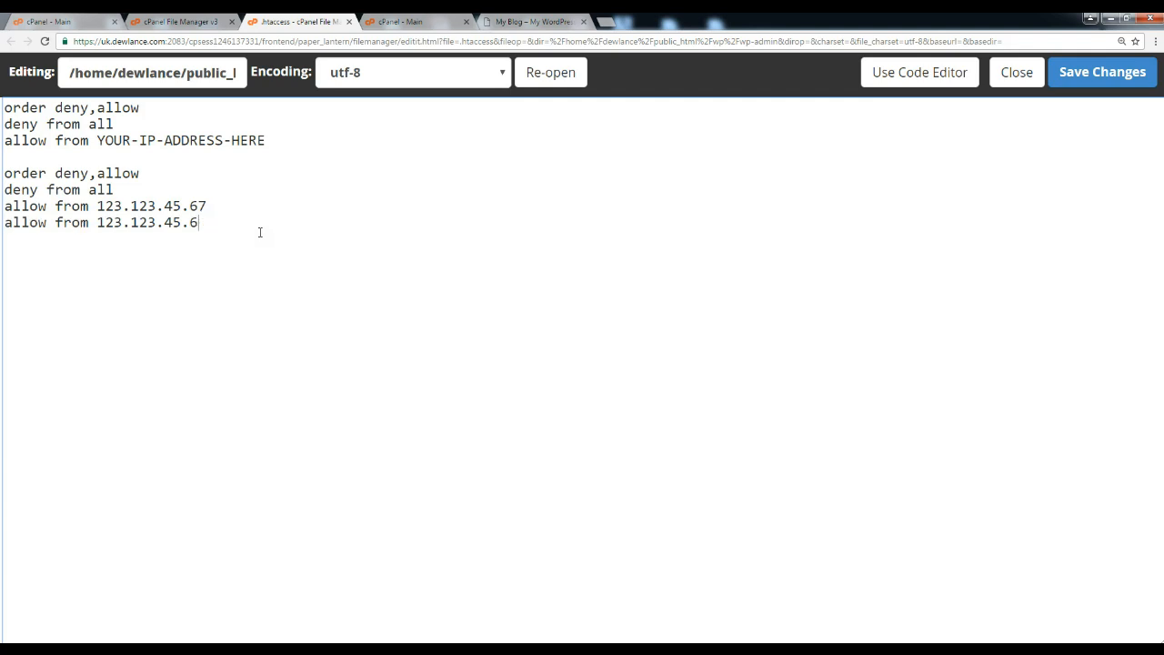
pyautogui.write('8')
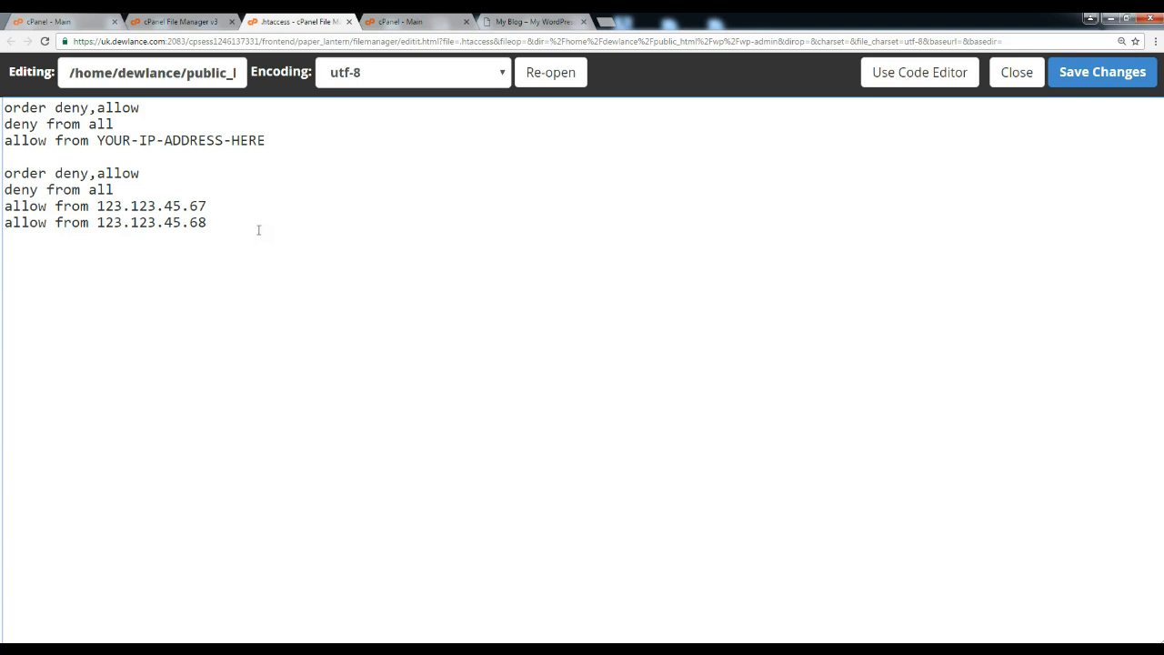
# Remove the YOUR-IP-ADDRESS-HERE template block from the top of the editor.
pyautogui.moveTo(4, 205); pyautogui.dragTo(205, 222)
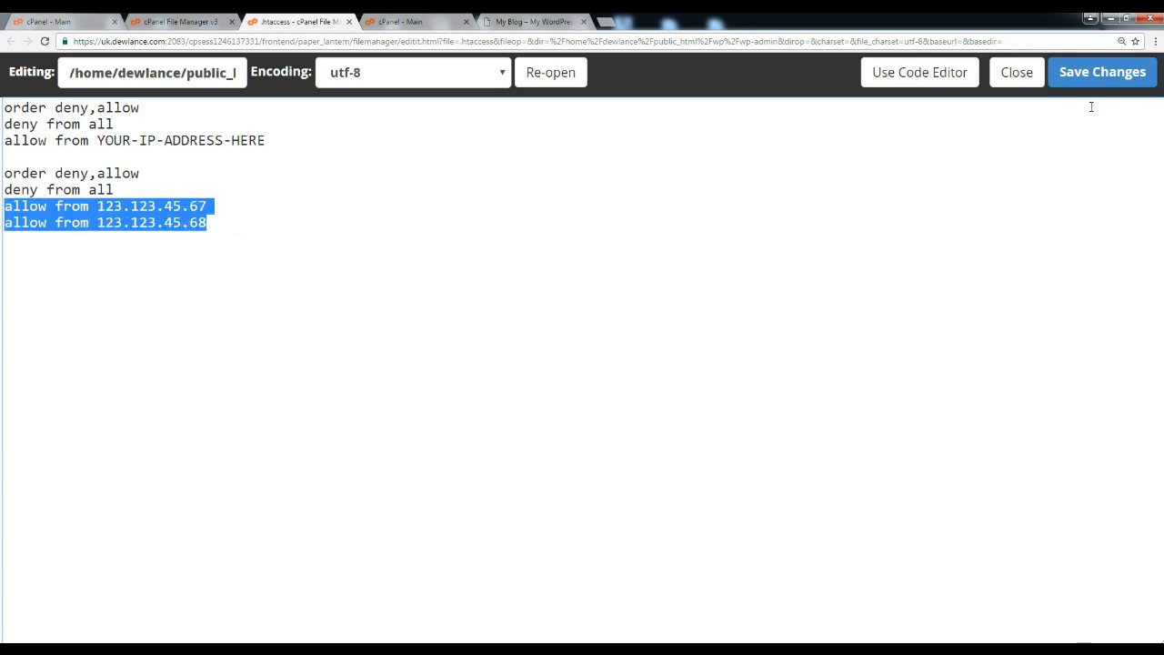
pyautogui.click(156, 140)
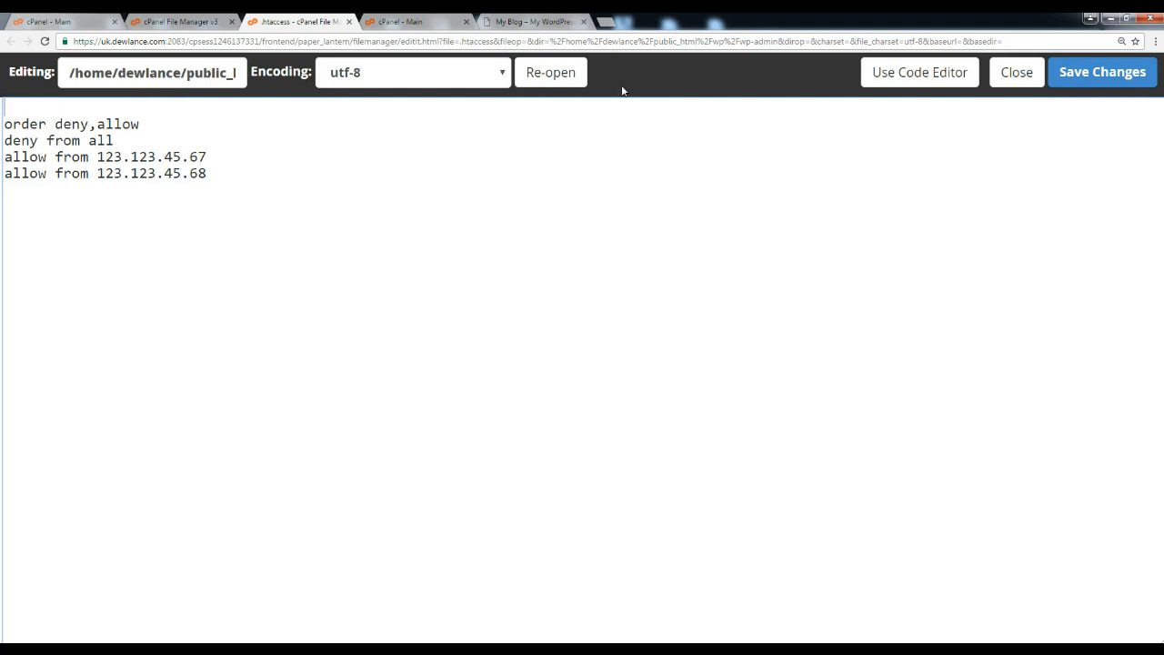
pyautogui.click(1102, 71)
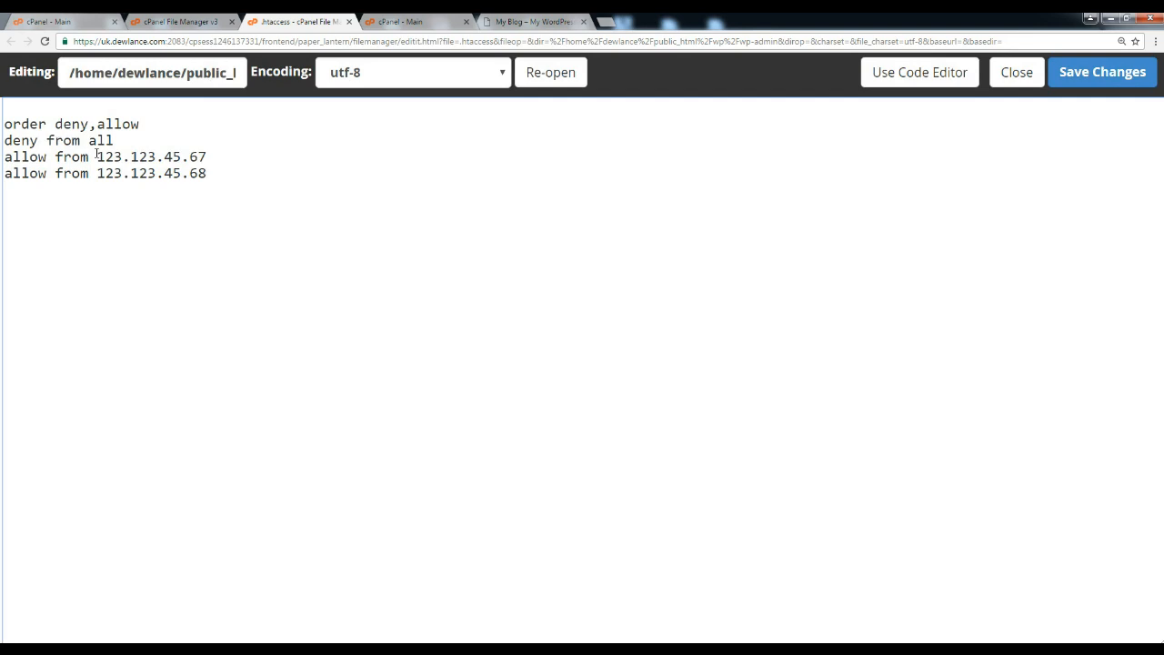
pyautogui.doubleClick(197, 173)
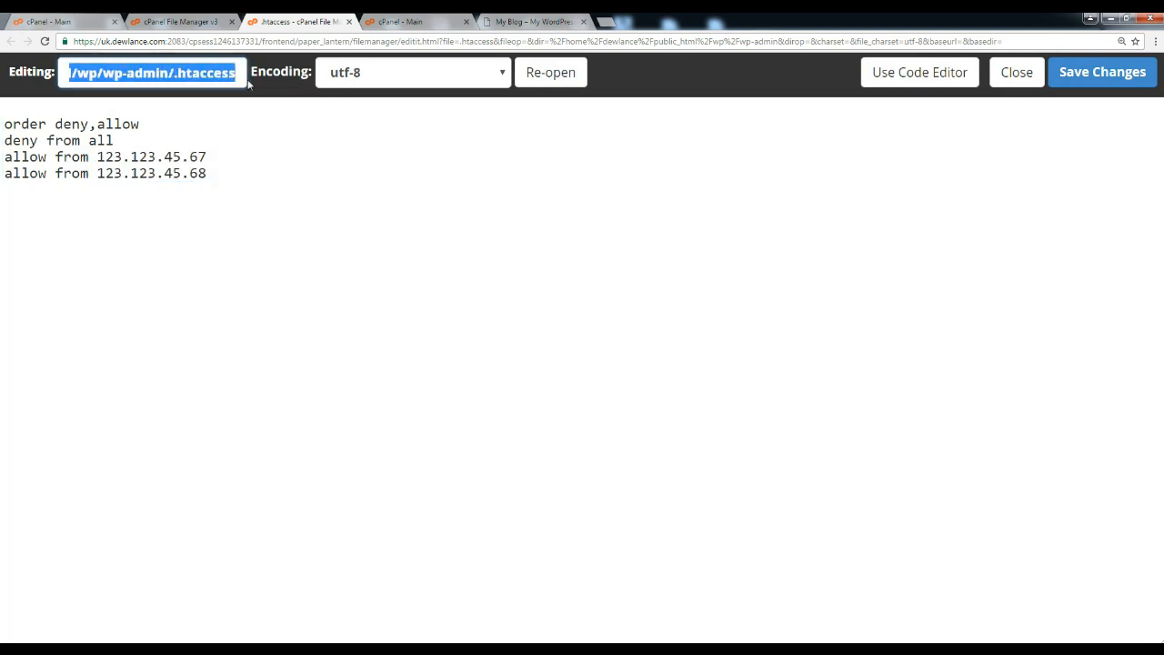
pyautogui.doubleClick(141, 73)
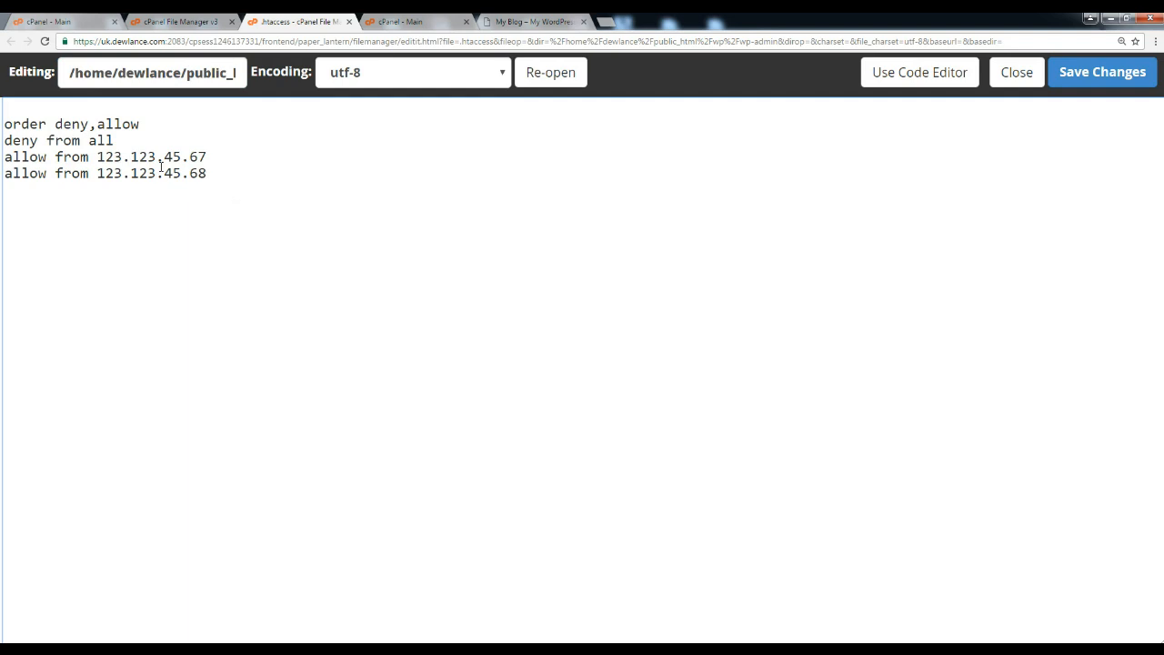
# Check the remaining deny from all line and the two allowed address lines.
pyautogui.tripleClick(58, 140)
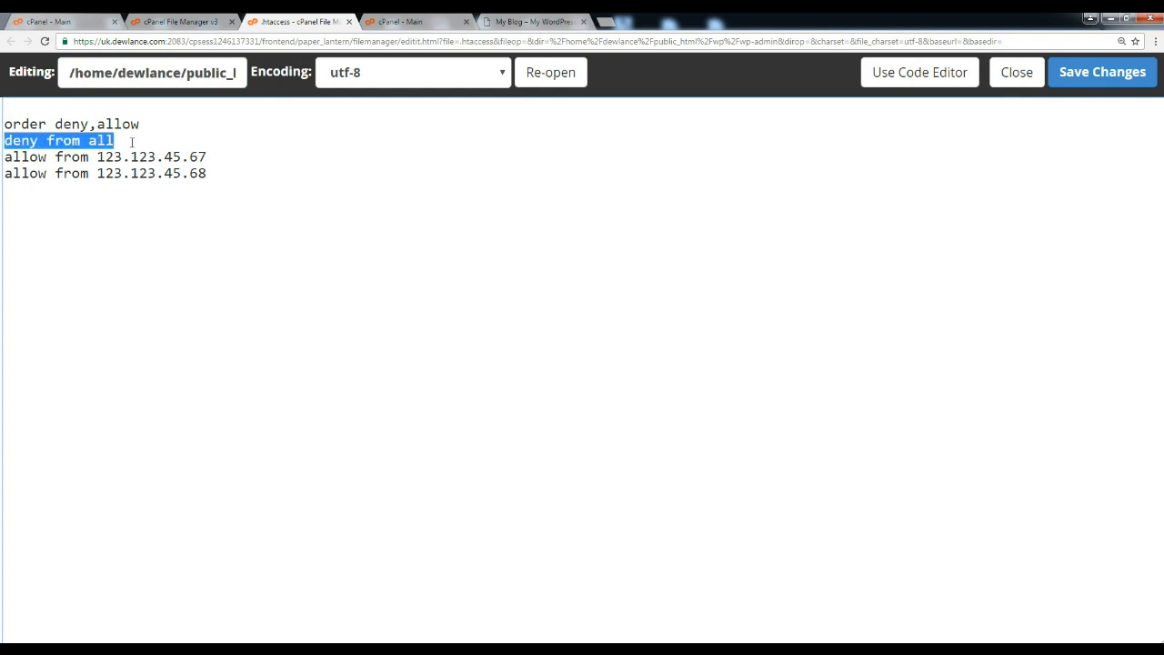
pyautogui.moveTo(15, 157); pyautogui.dragTo(205, 173)
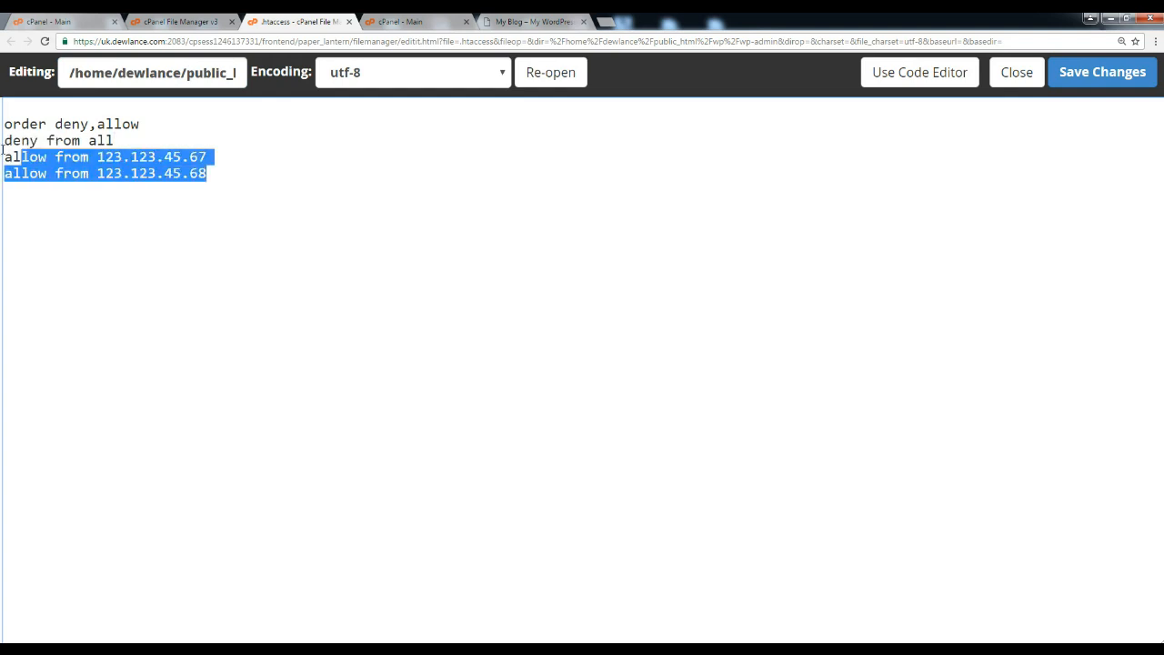
pyautogui.click(292, 200)
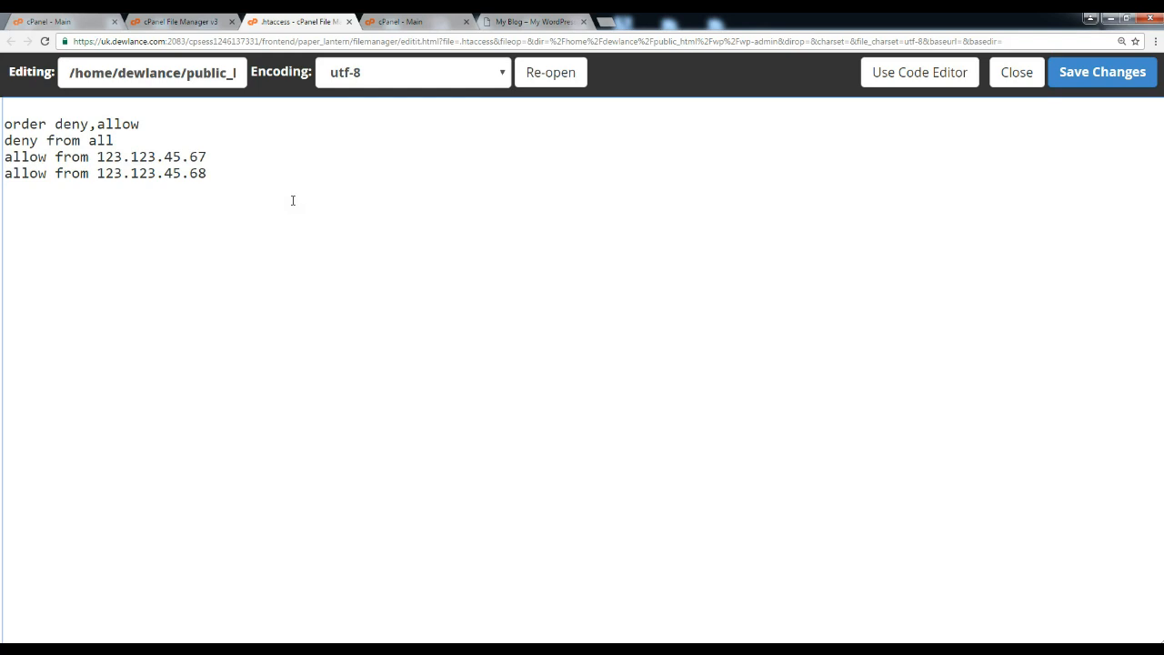